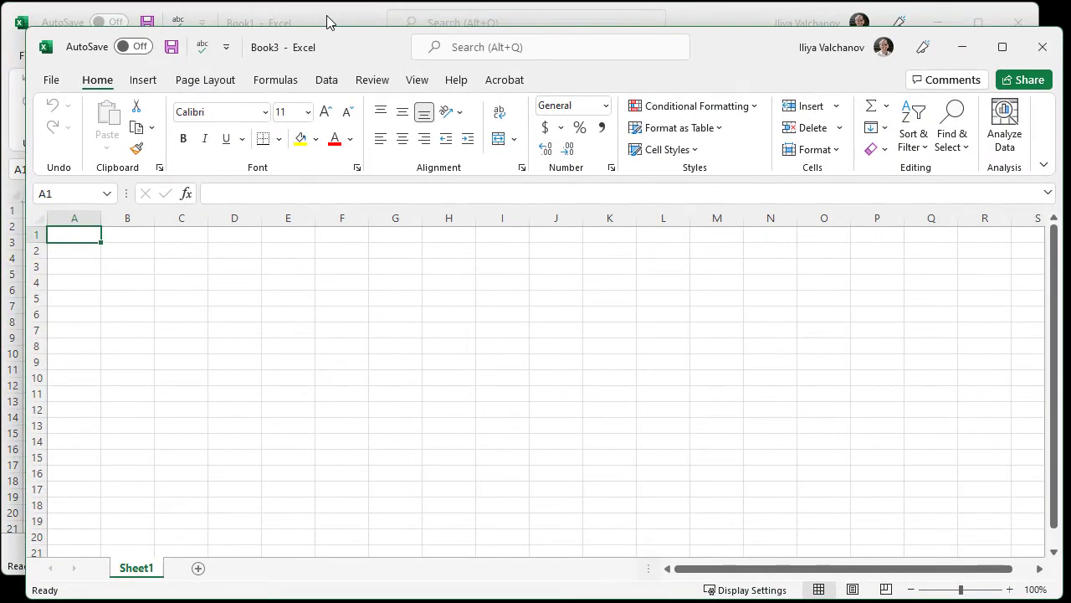
Step: Open an extra blank workbook with Ctrl+N, then close it so only Book1 remains
key("ctrl+n")
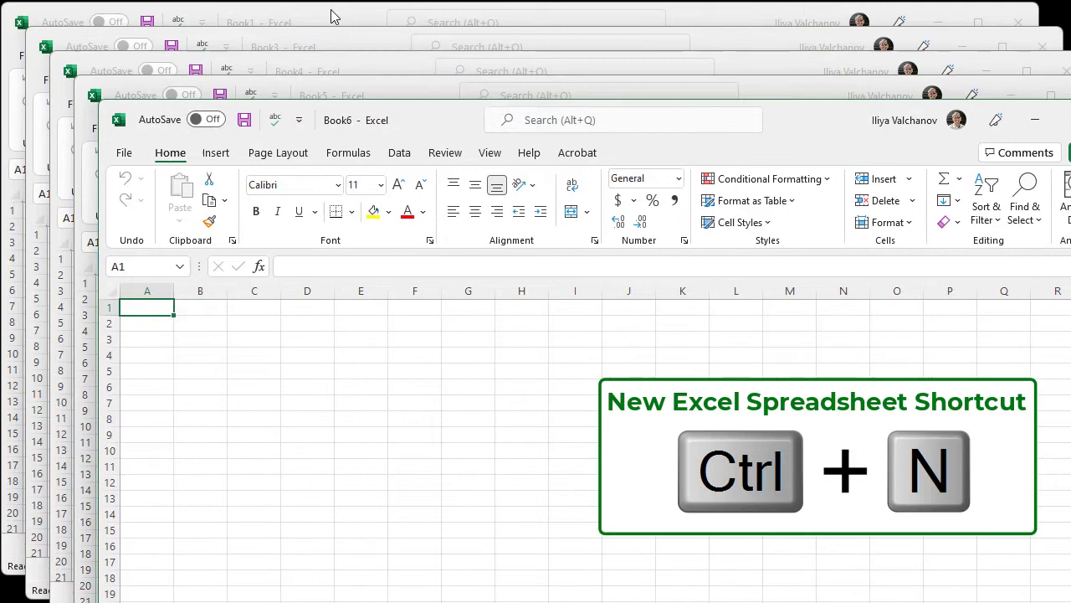
mouse_move(137, 73)
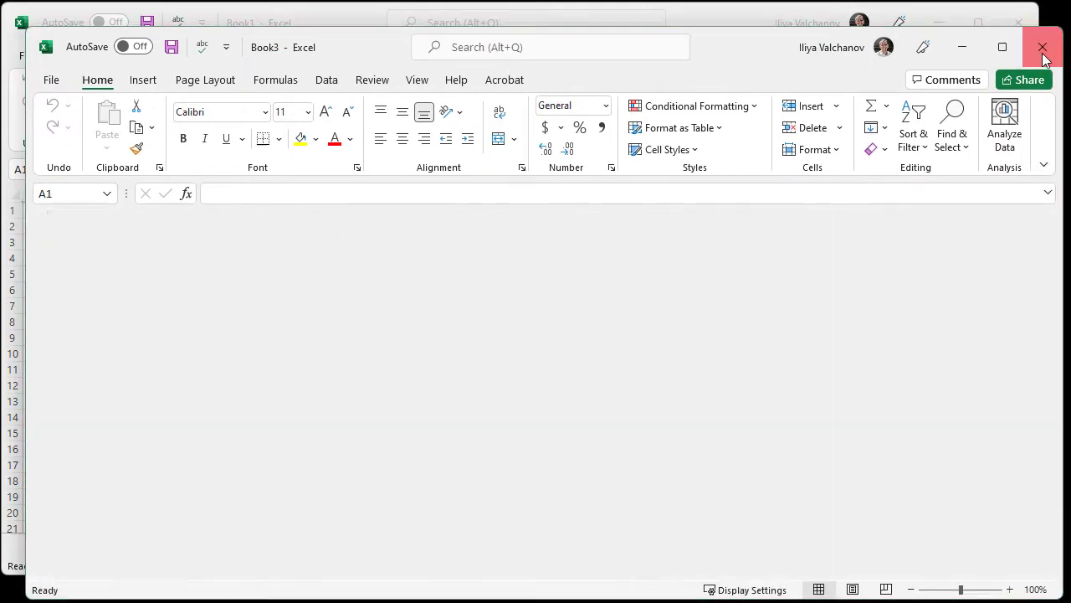
left_click(1039, 45)
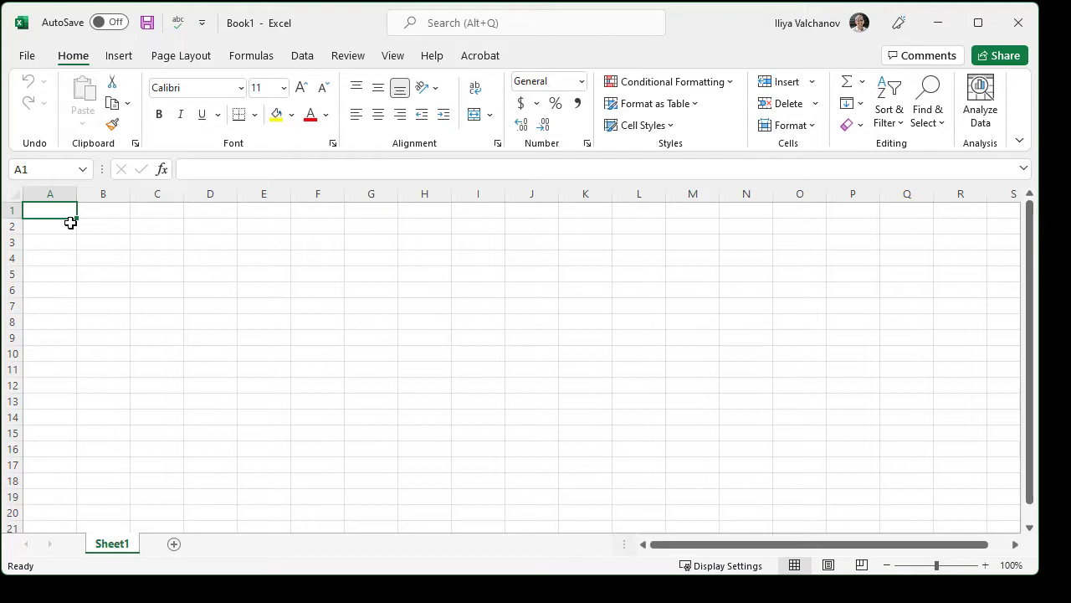
Step: Set column A to a width of 1.25 as a narrow margin column
right_click(49, 195)
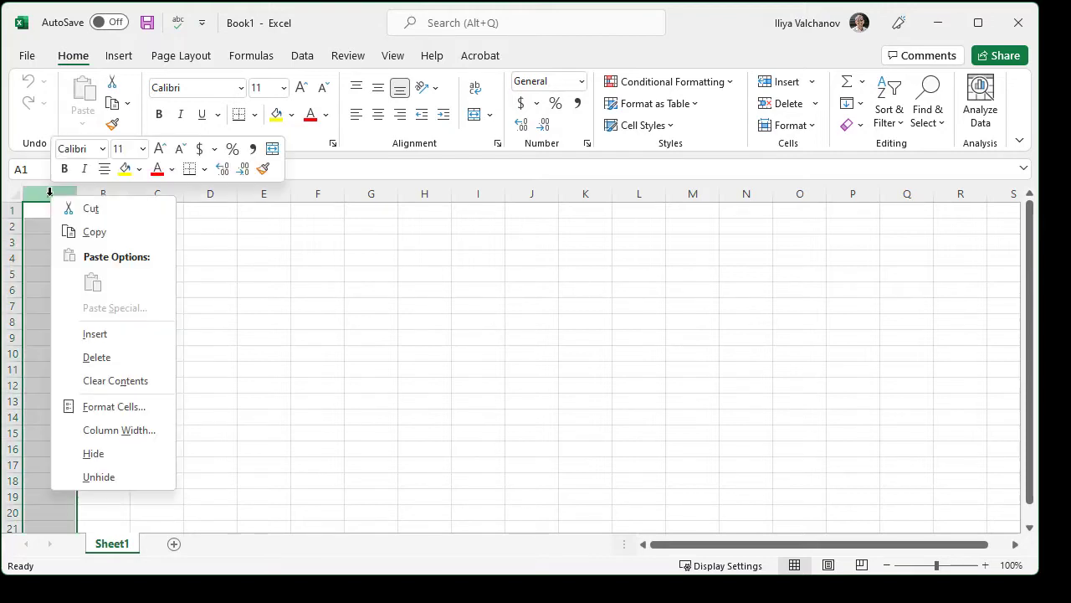
left_click(117, 428)
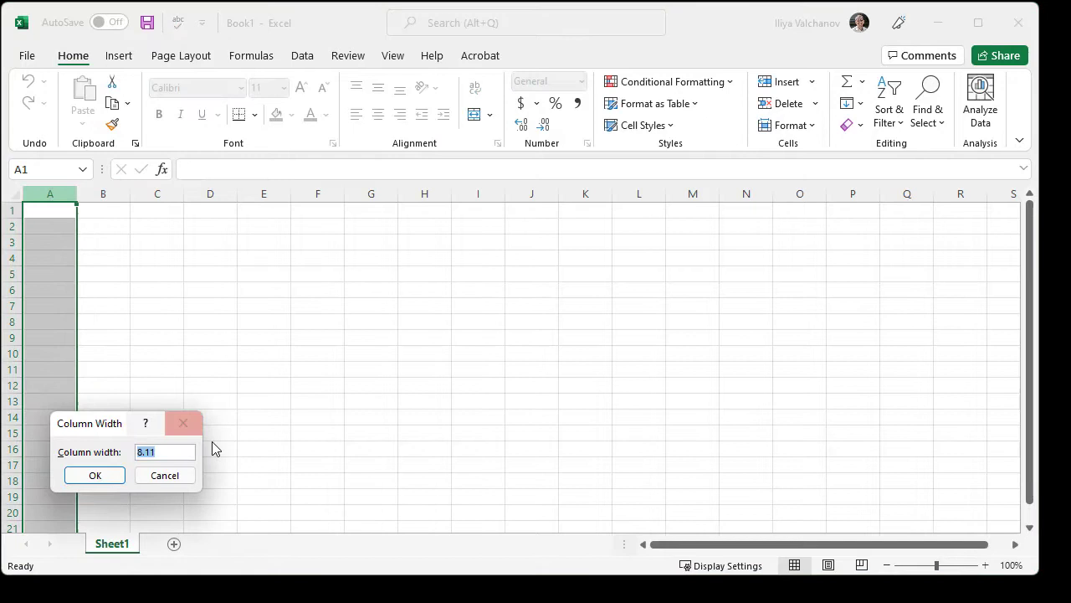
type("1.25")
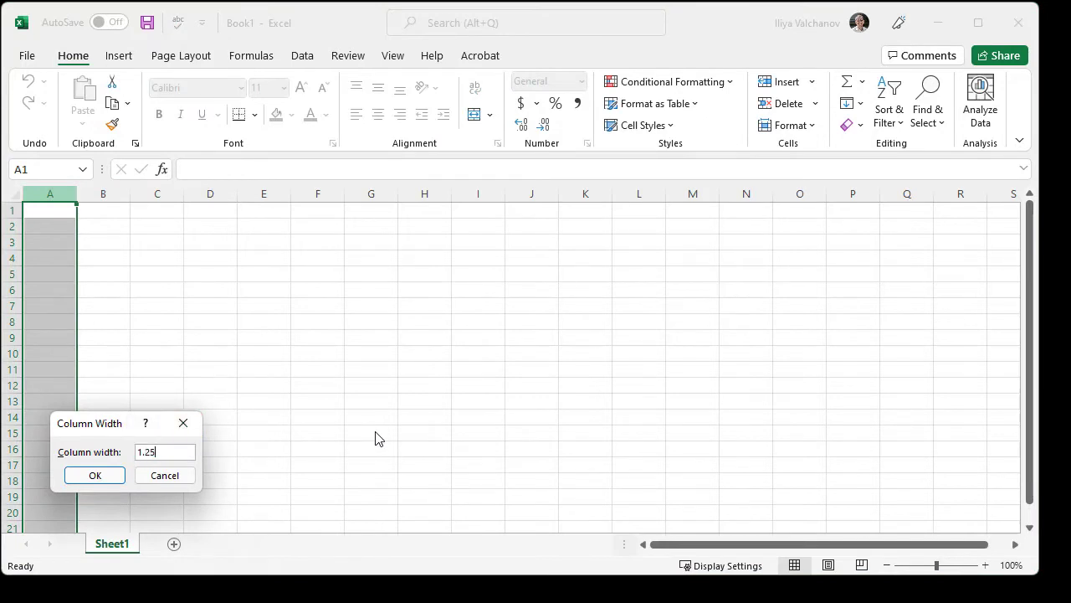
left_click(94, 476)
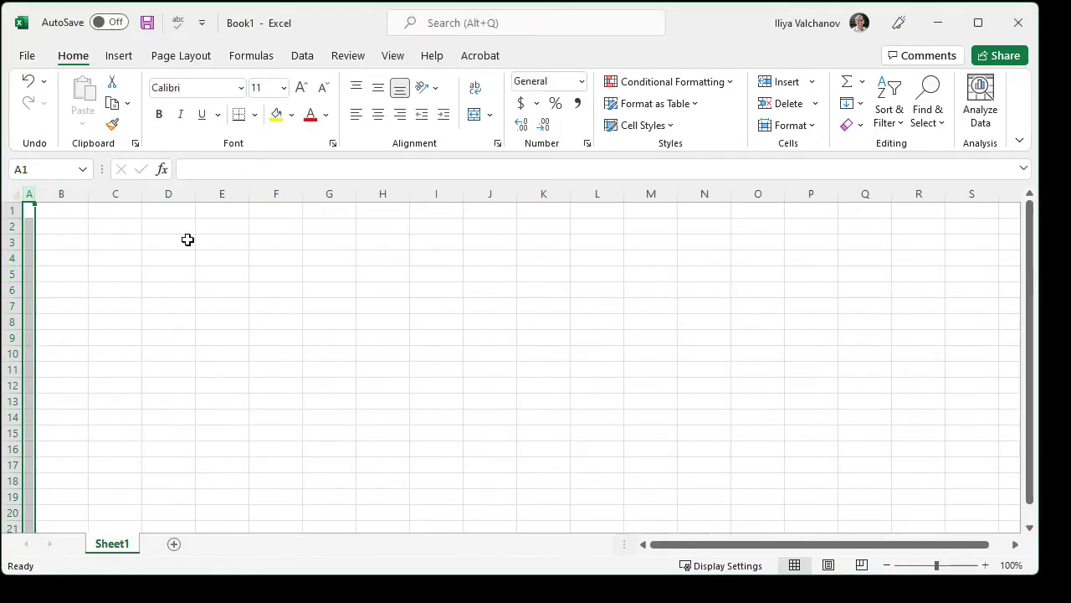
Step: Enter Title in B1, Subtitle in B2 and Column 1–3 headers across row 4
left_click(61, 209)
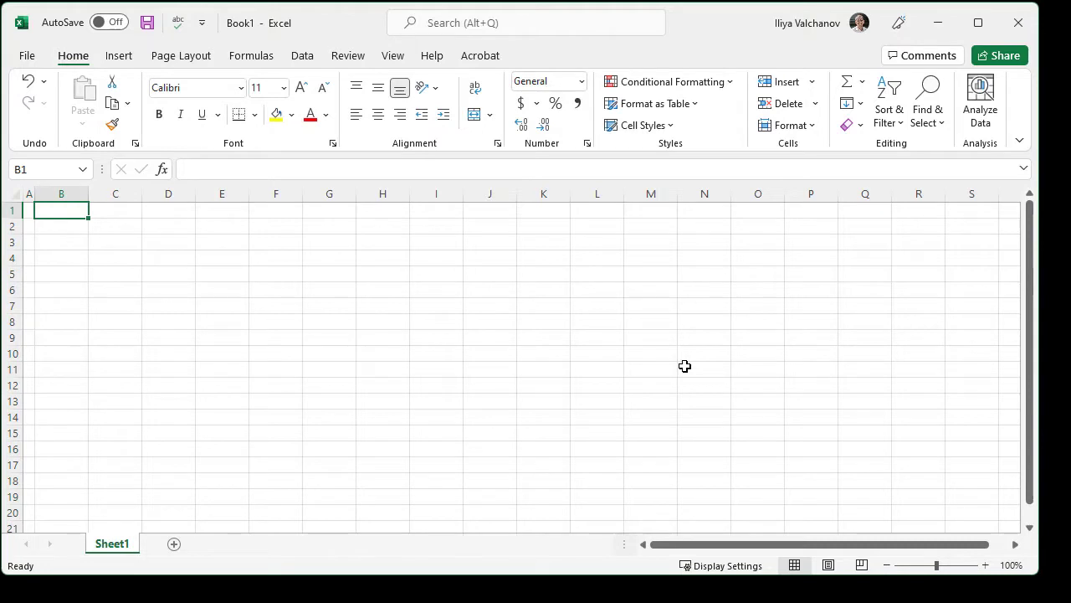
type("Title")
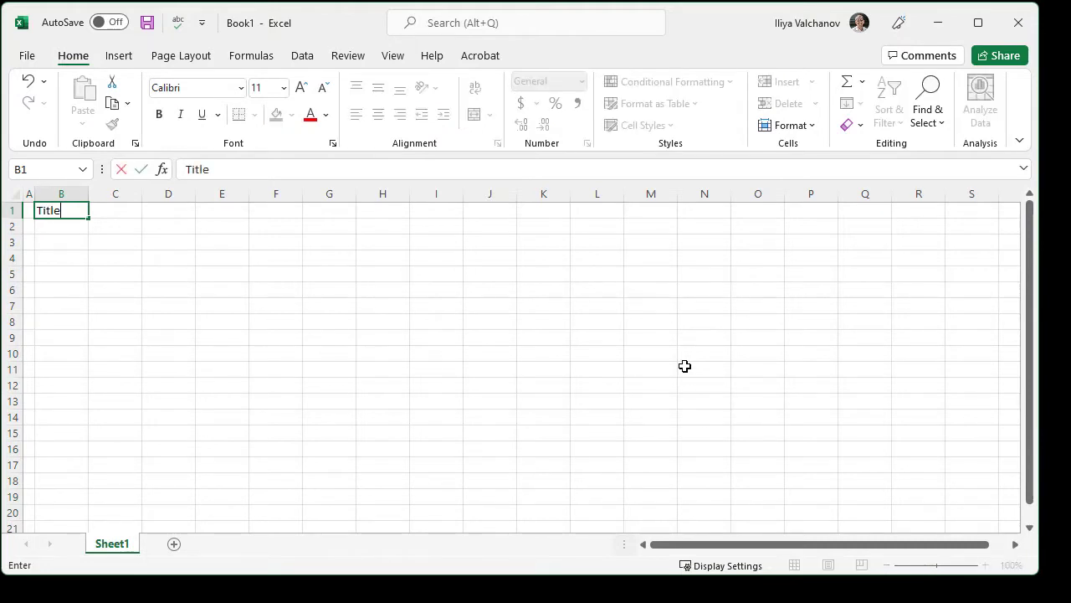
type("Sub")
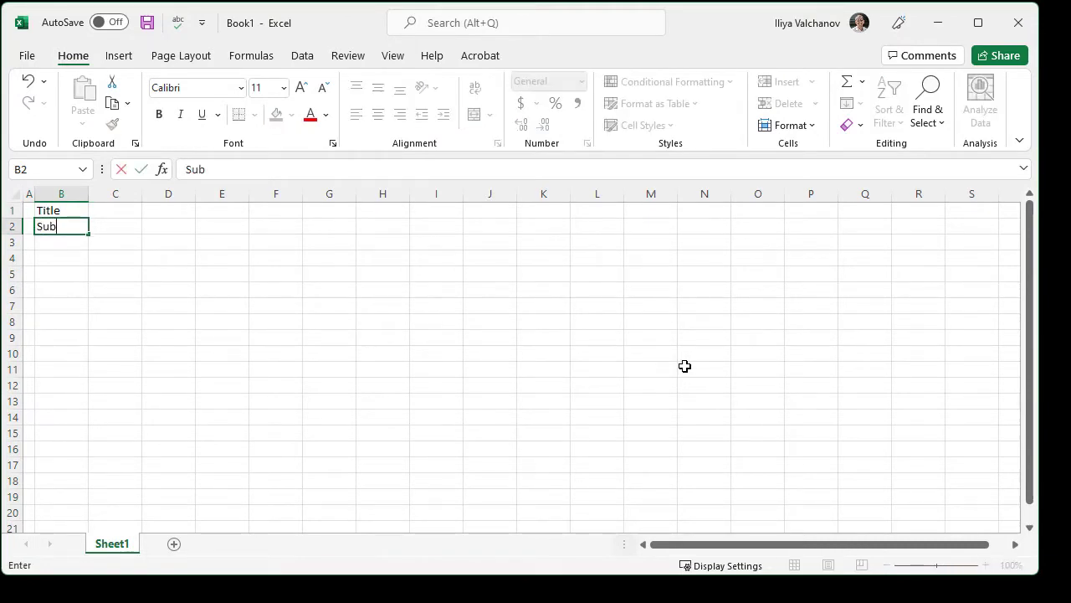
key("Enter")
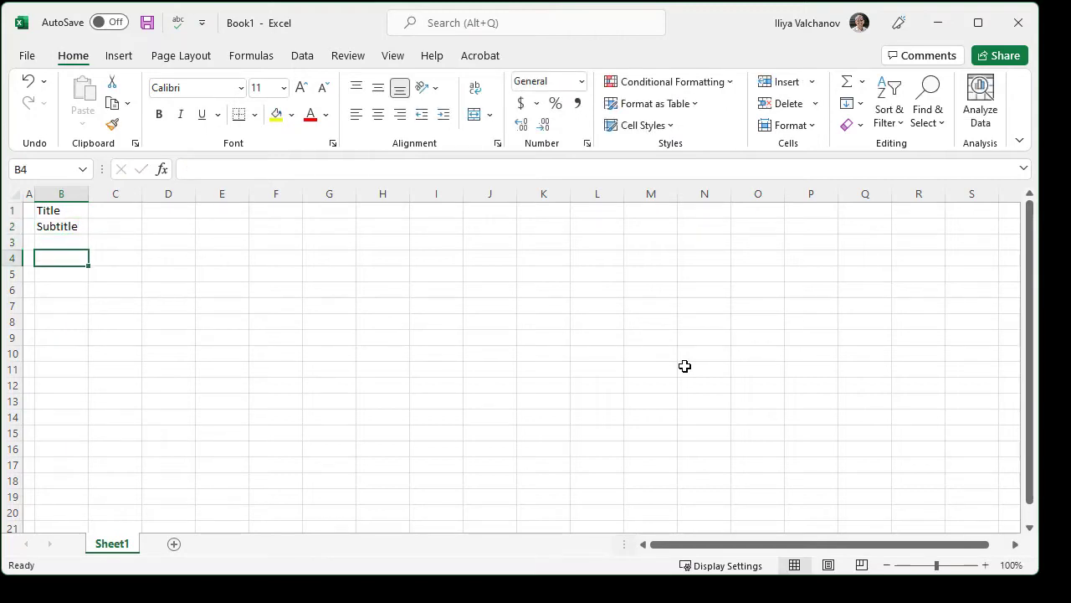
type("Column 3")
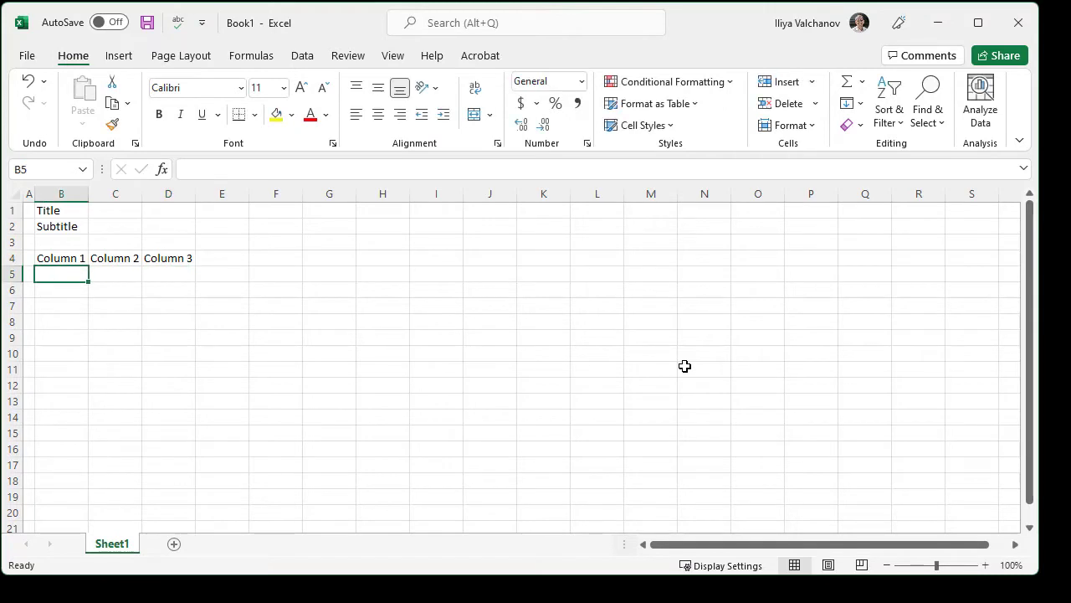
mouse_move(137, 241)
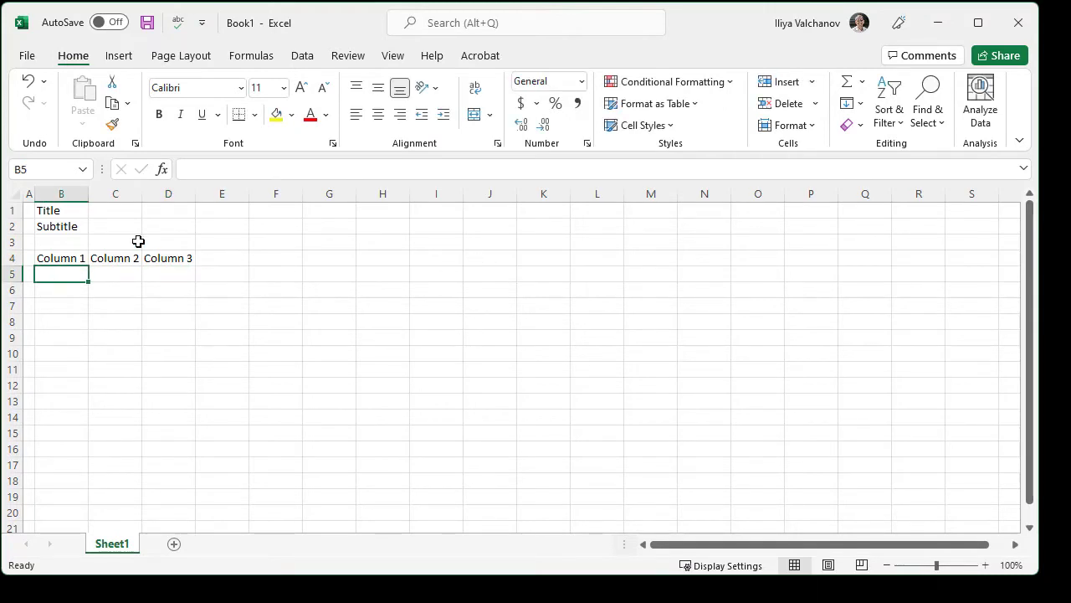
Step: Give the Title in B1 font size 14 and make it bold
left_click(60, 211)
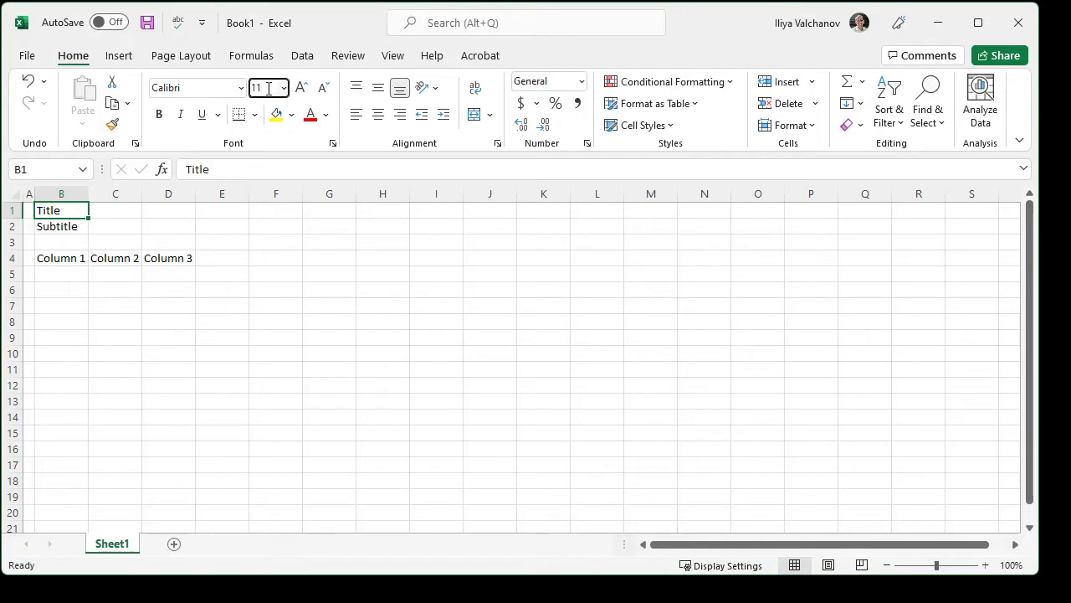
type("14")
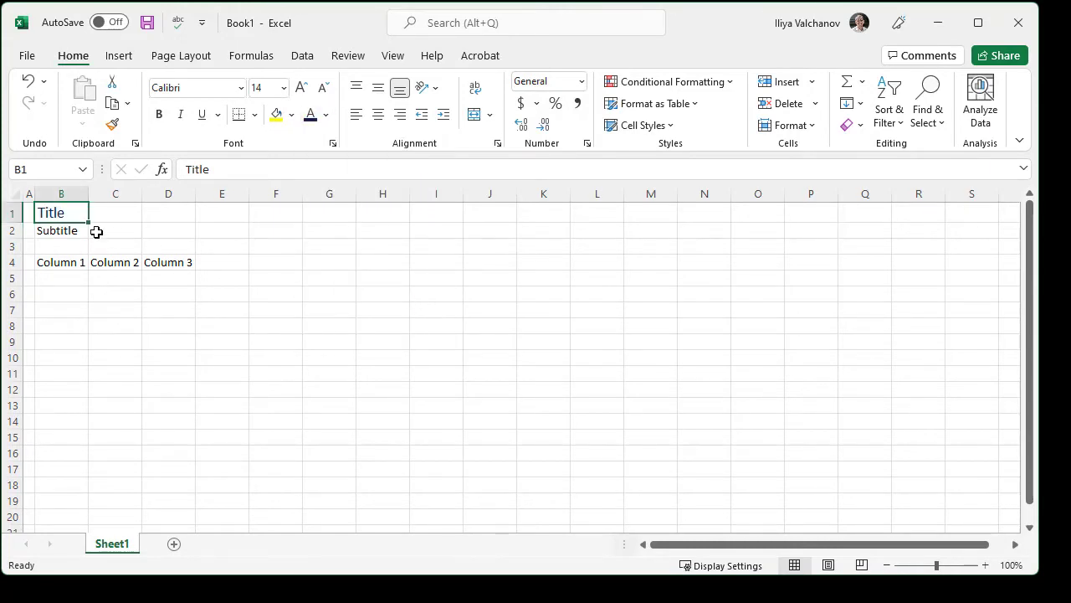
key("ctrl+b")
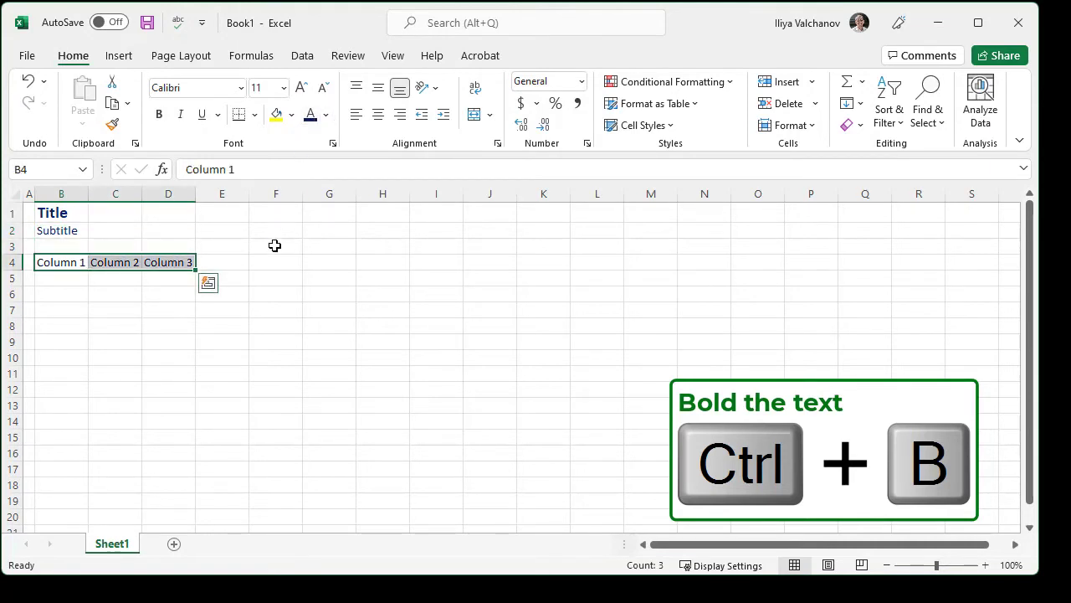
Step: Make the row-4 column headers B4:D4 bold blue with a bottom border
left_click(275, 262)
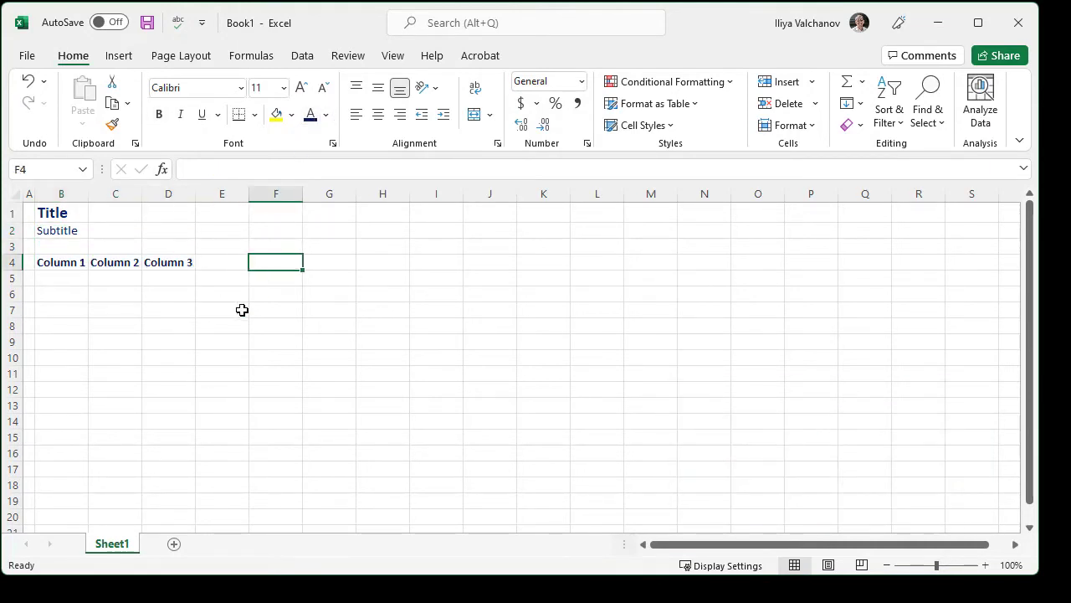
left_click_drag(61, 261, 167, 261)
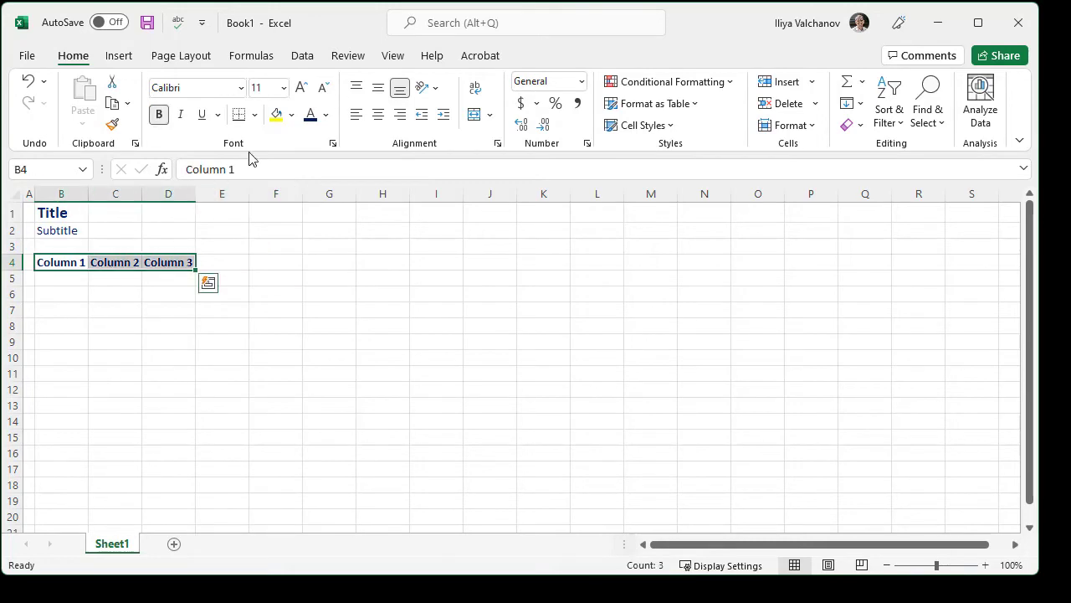
left_click(254, 114)
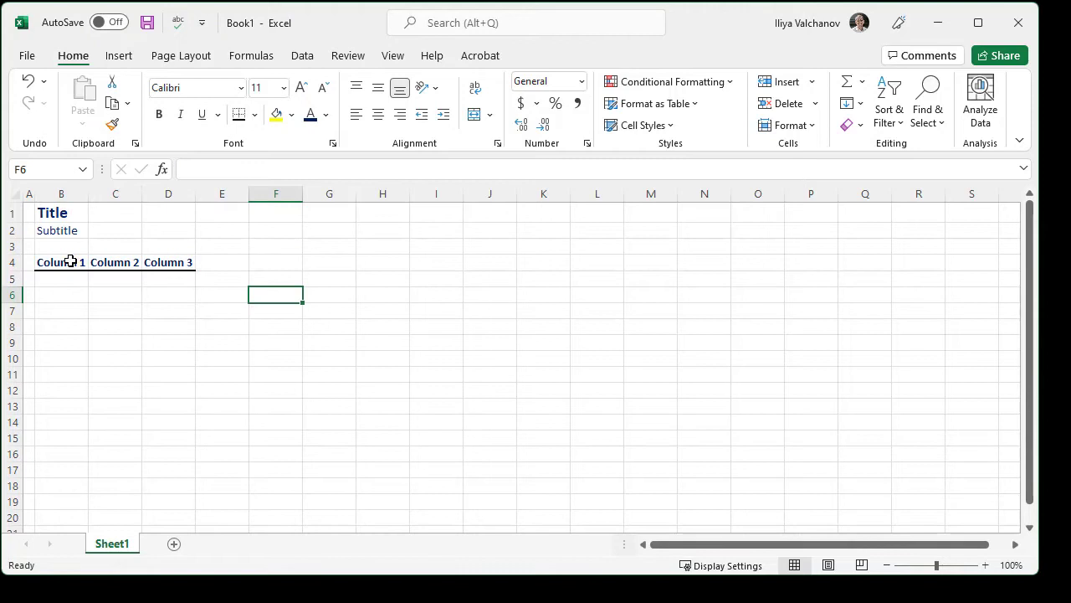
left_click(158, 114)
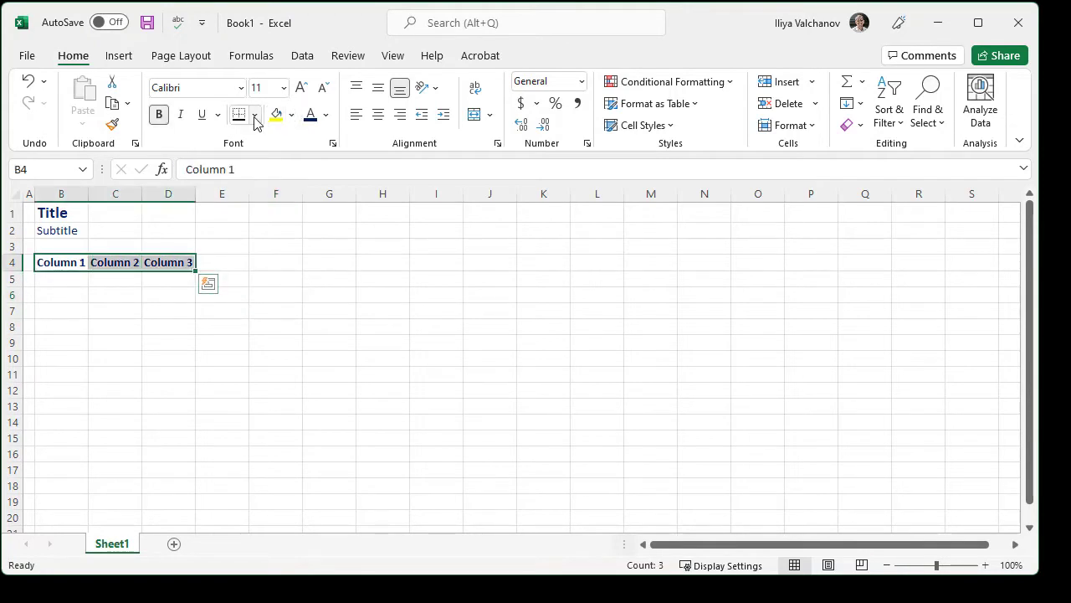
left_click(256, 114)
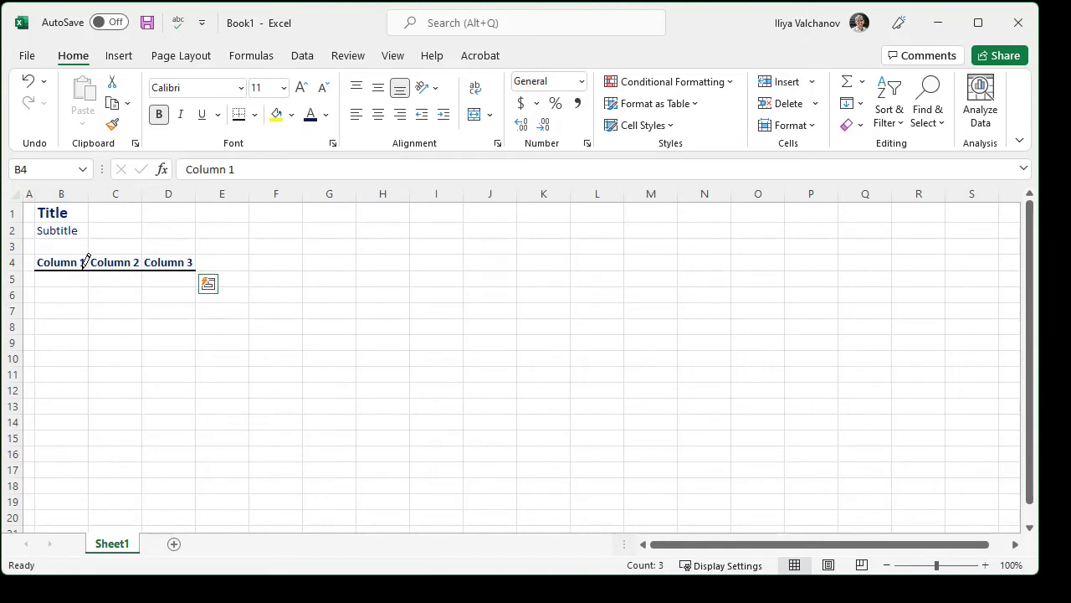
mouse_move(166, 259)
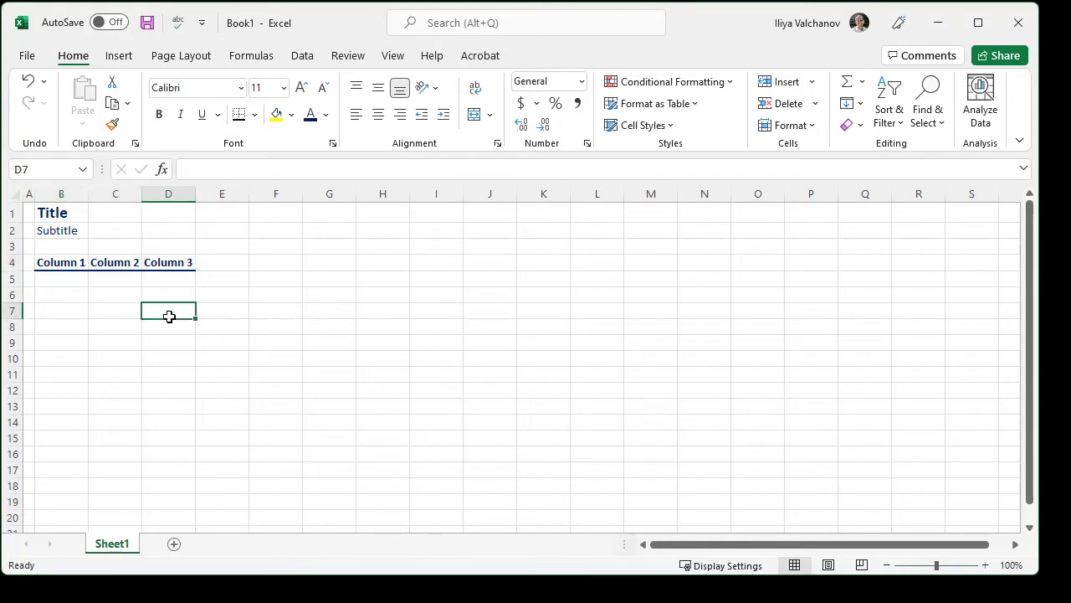
mouse_move(167, 322)
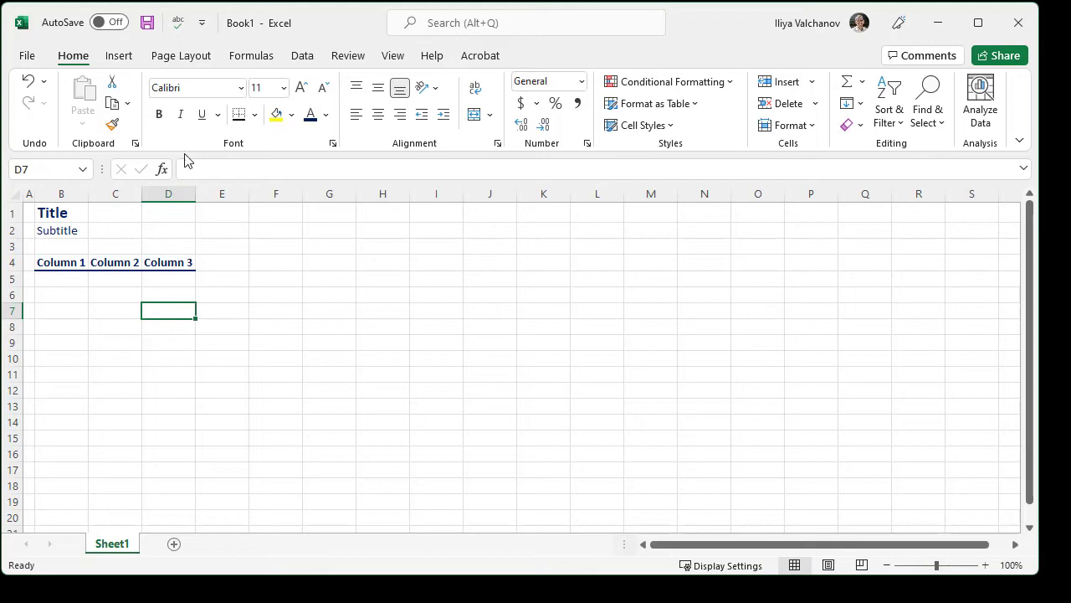
Step: Freeze panes at row 5 so title and headers stay fixed, then go to File
left_click(392, 55)
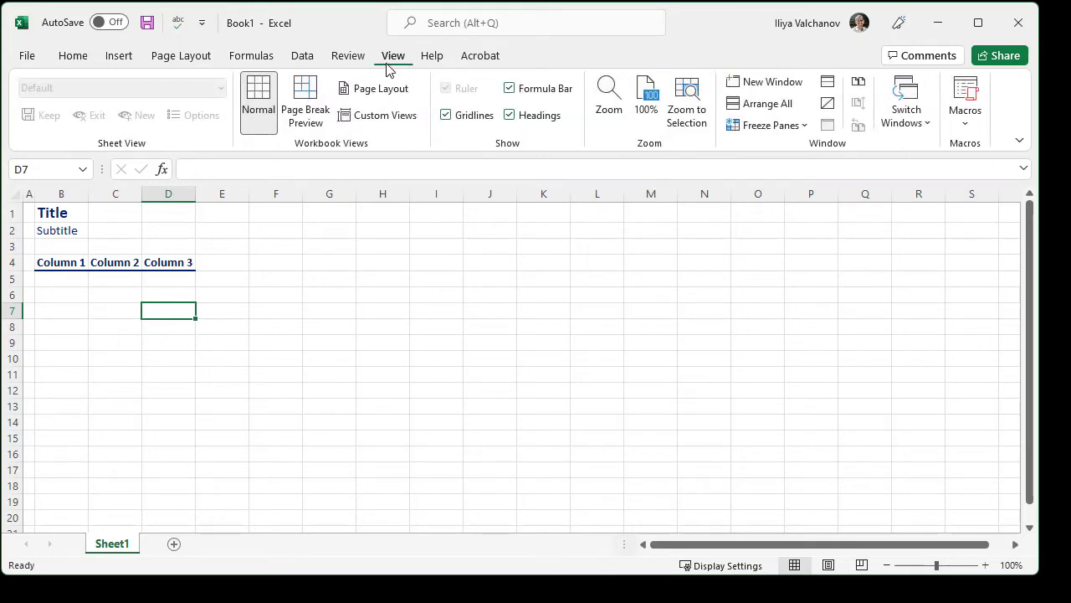
left_click(445, 114)
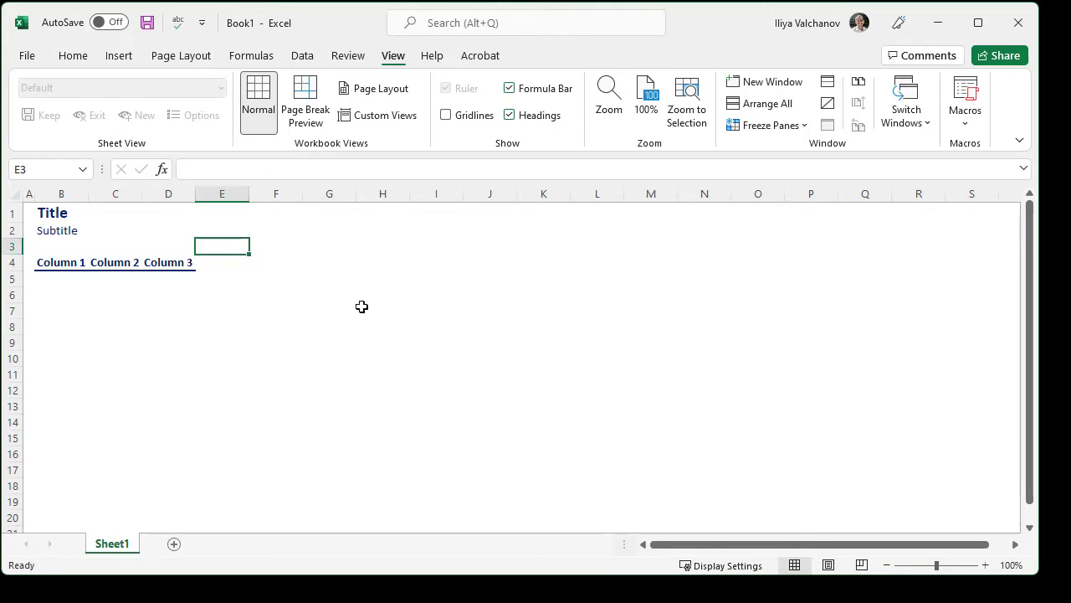
left_click(60, 261)
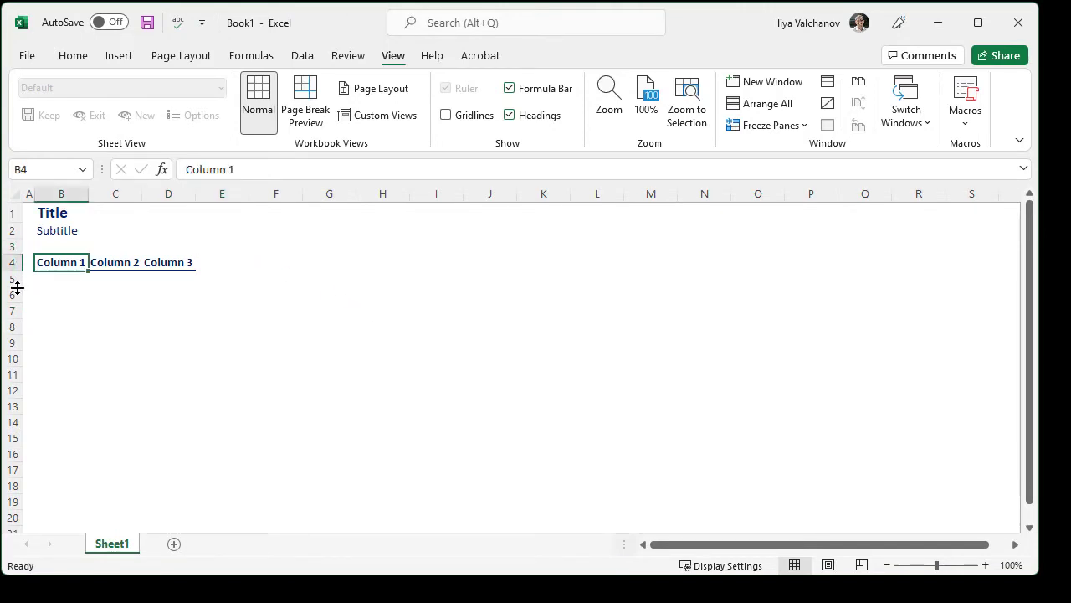
left_click(766, 124)
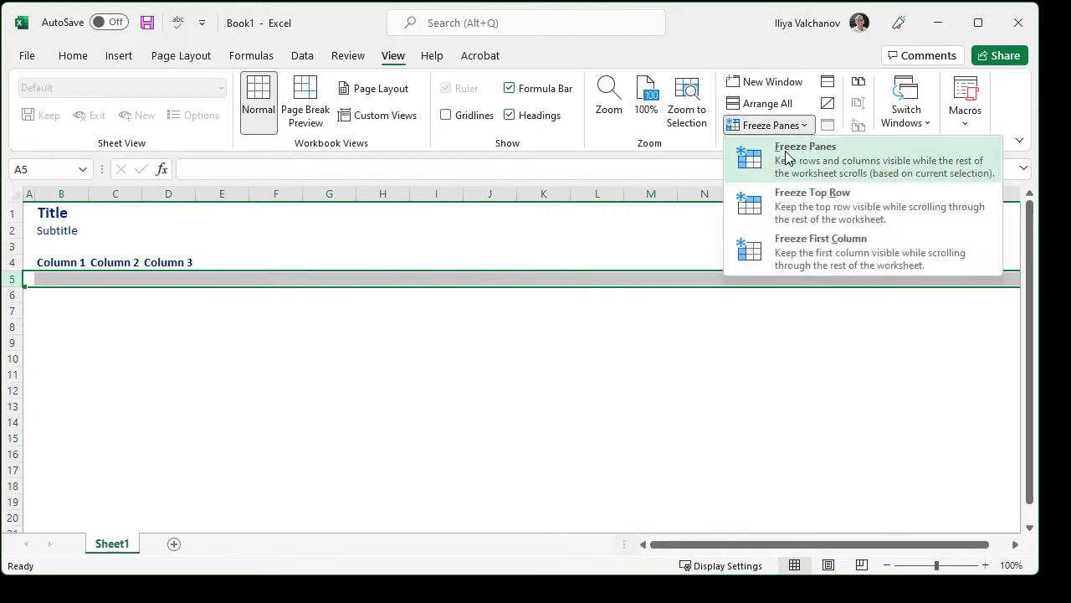
left_click(805, 148)
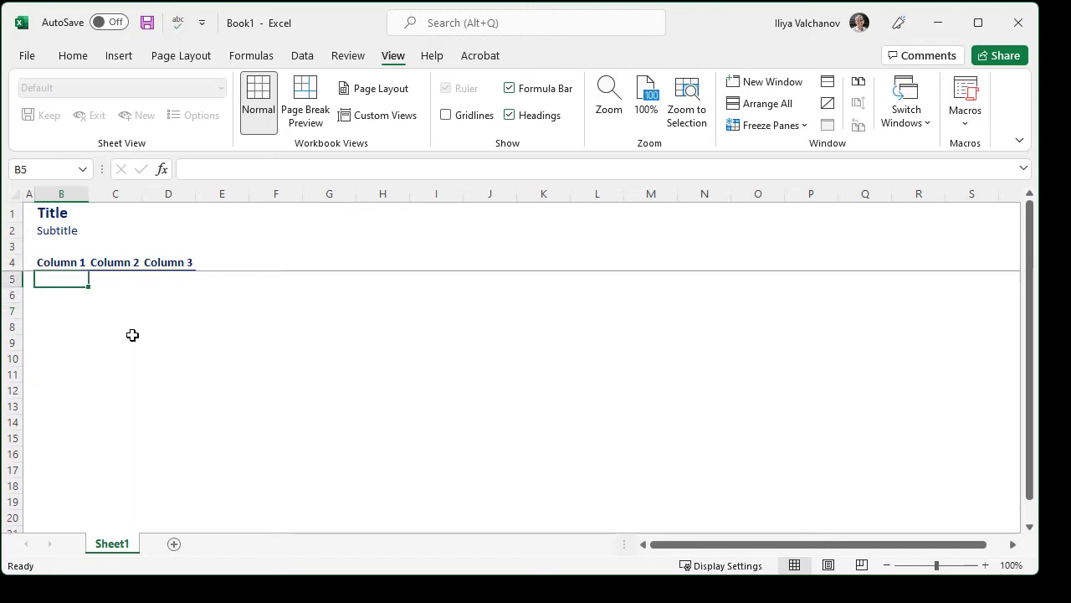
mouse_move(129, 339)
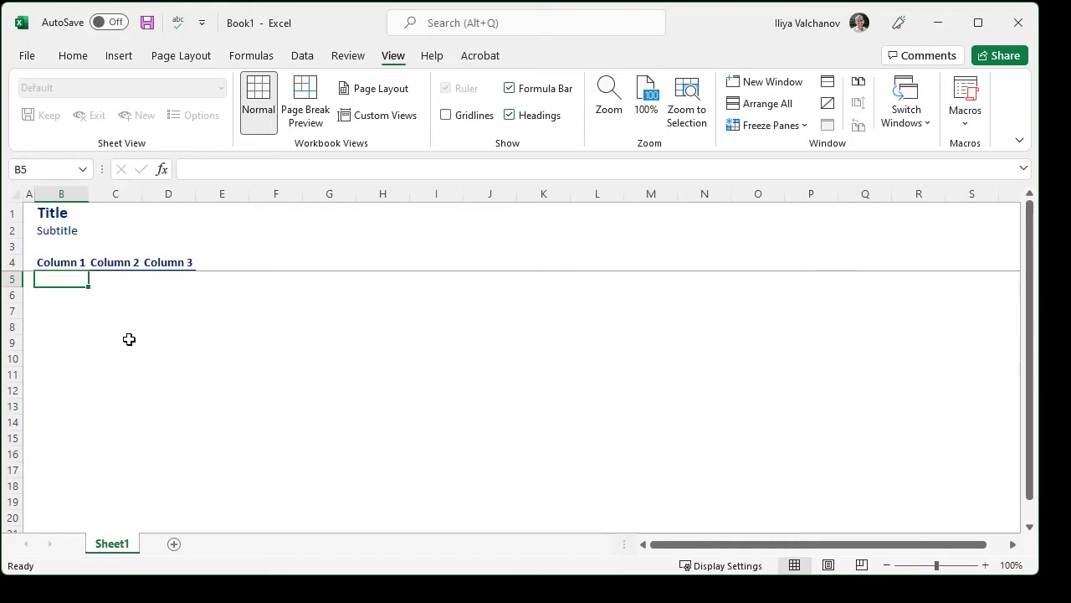
left_click(26, 55)
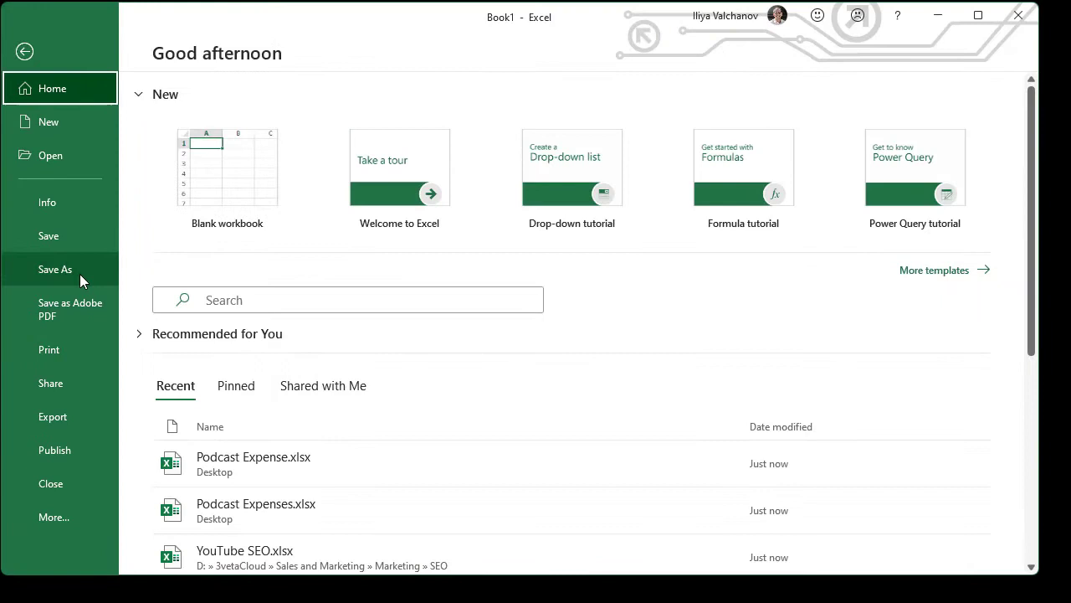
Step: Save the workbook as Excel Template Book.xltx on the Desktop
left_click(55, 268)
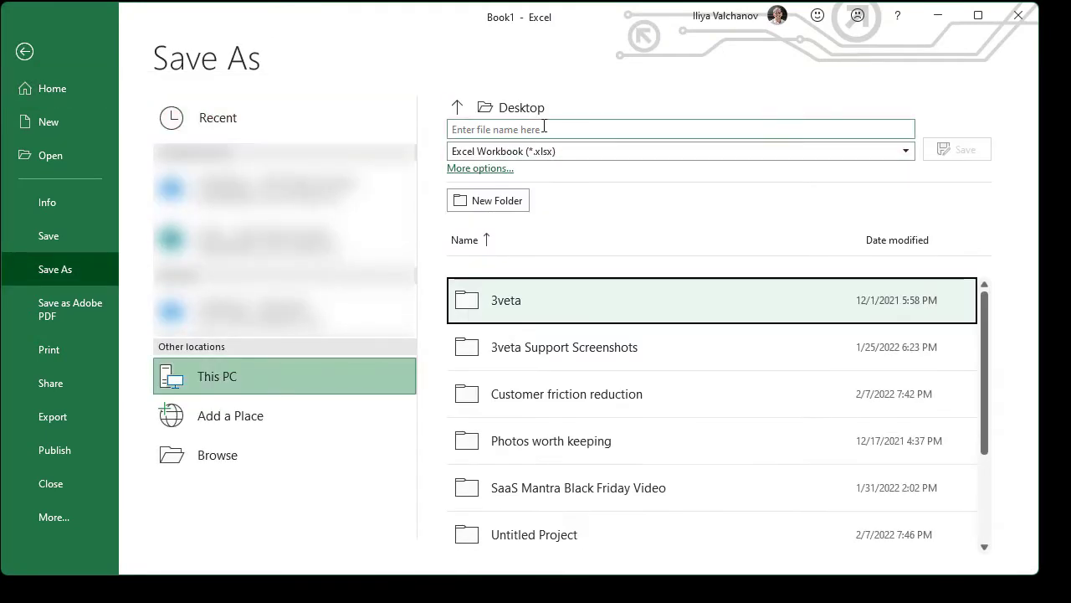
type("B")
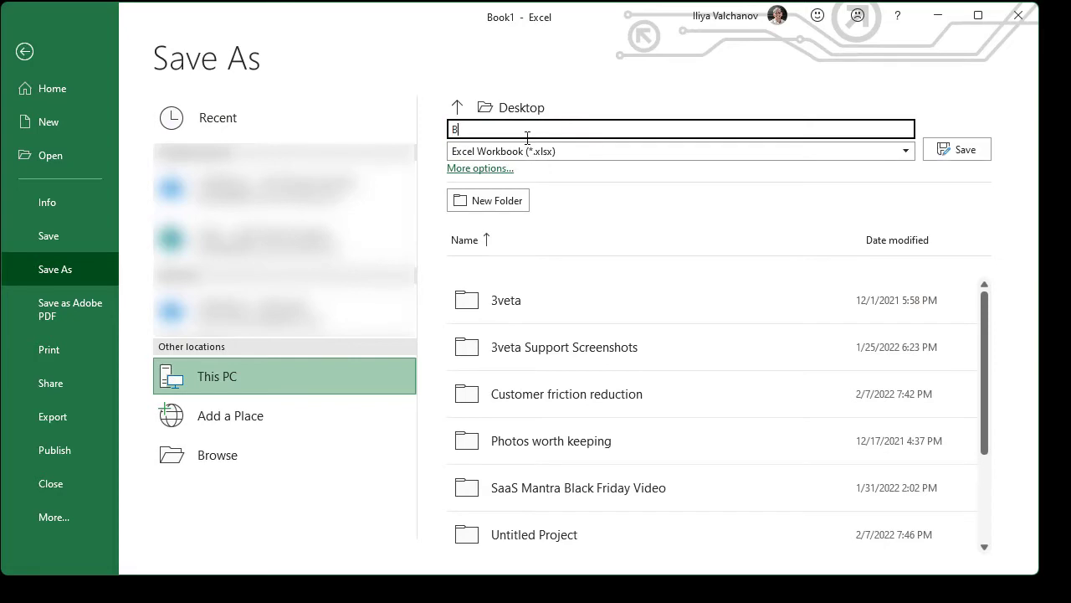
type("ook")
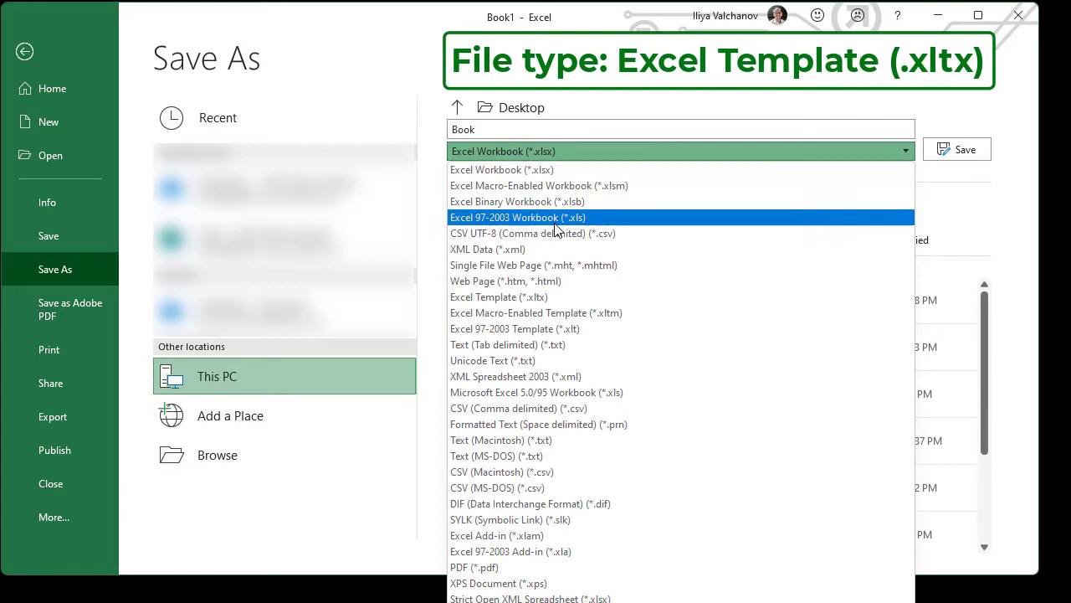
mouse_move(559, 301)
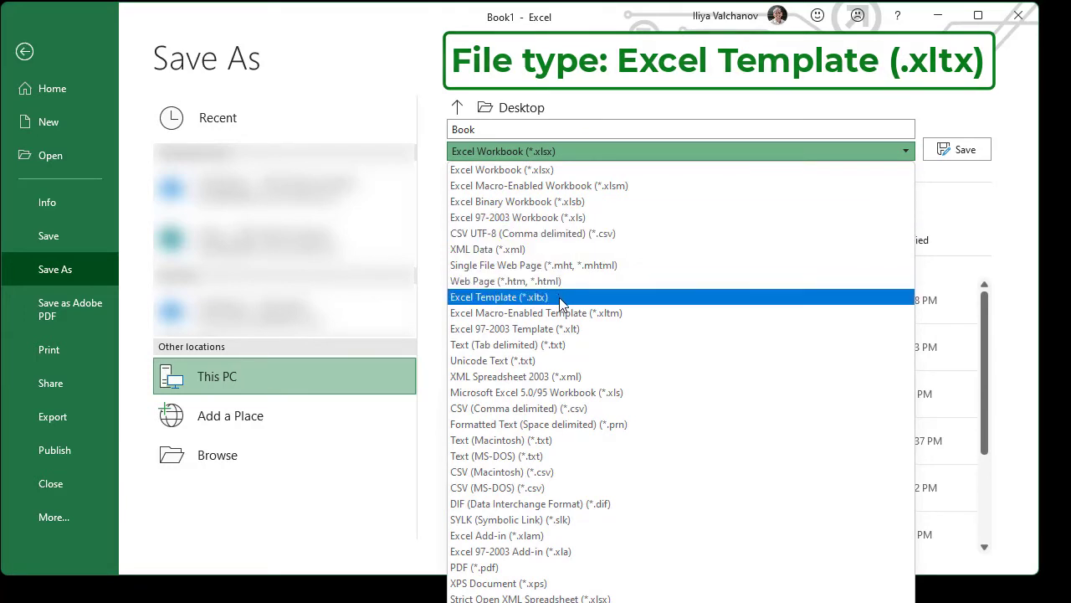
left_click(498, 298)
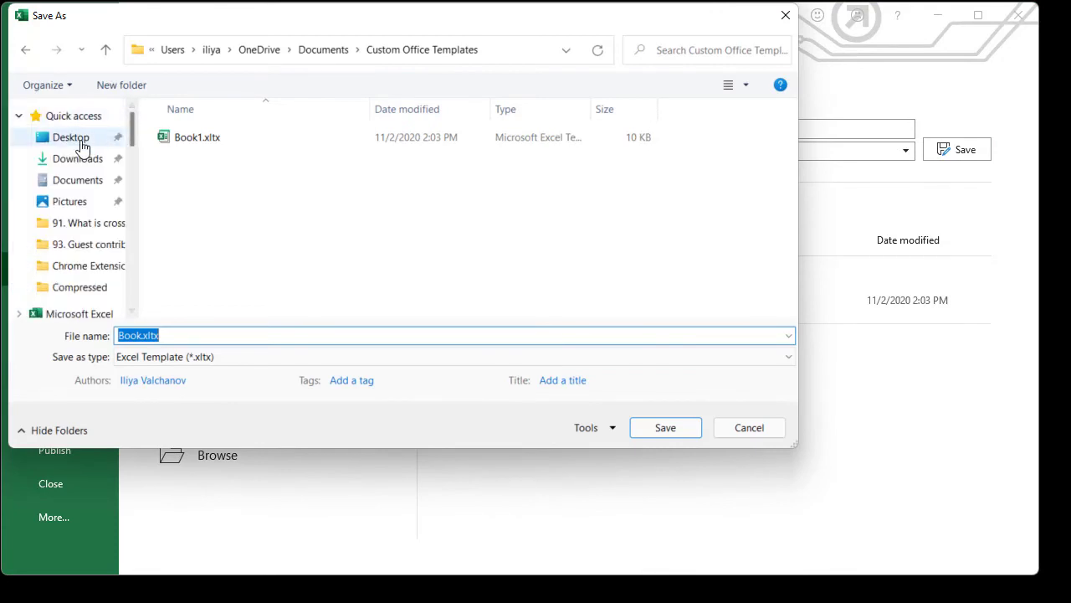
left_click(71, 138)
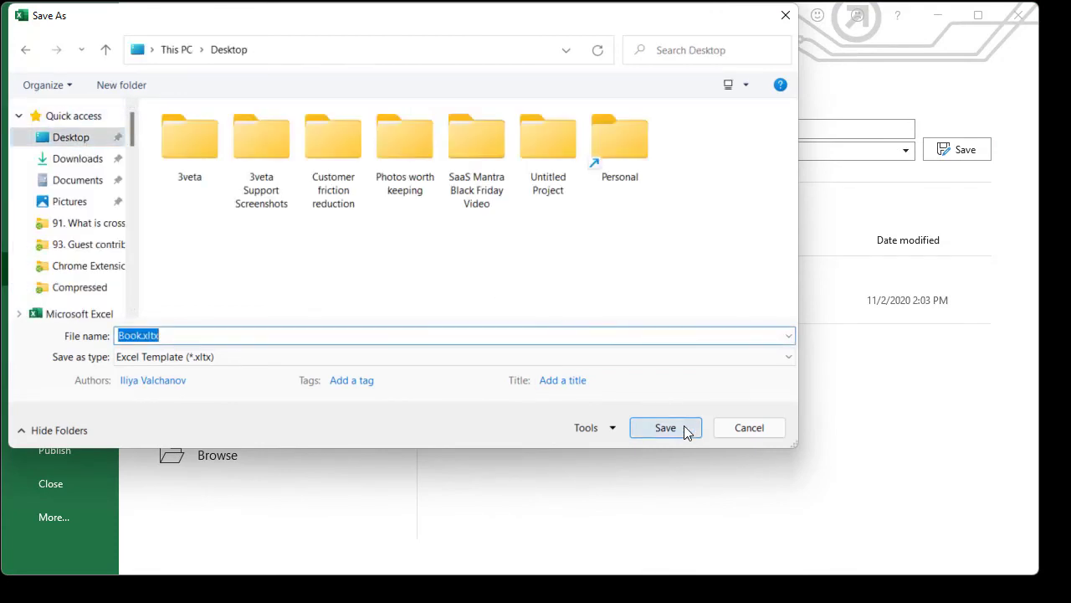
left_click(666, 426)
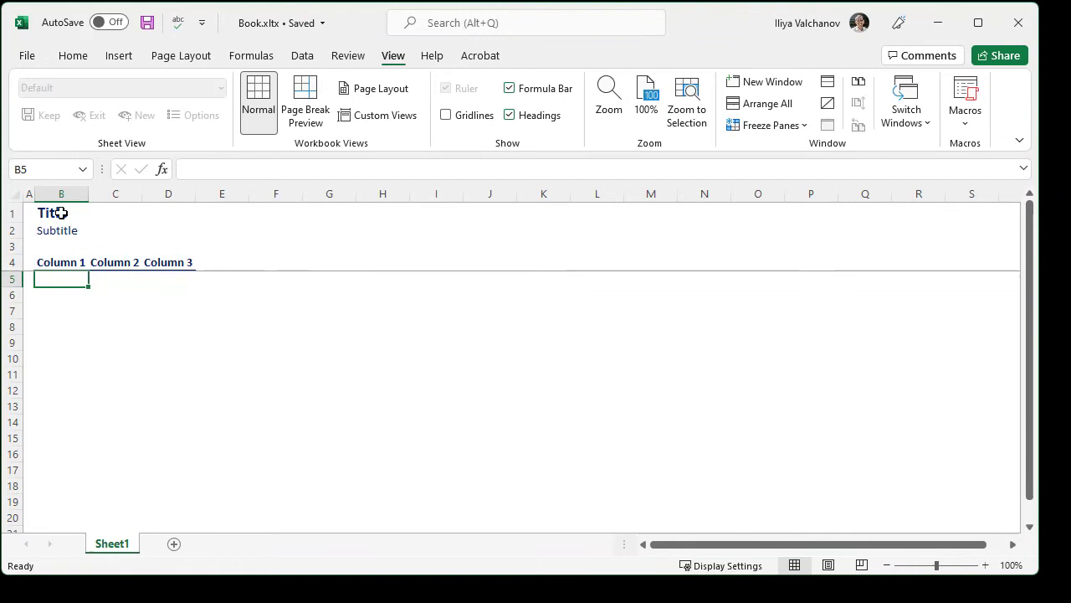
mouse_move(144, 303)
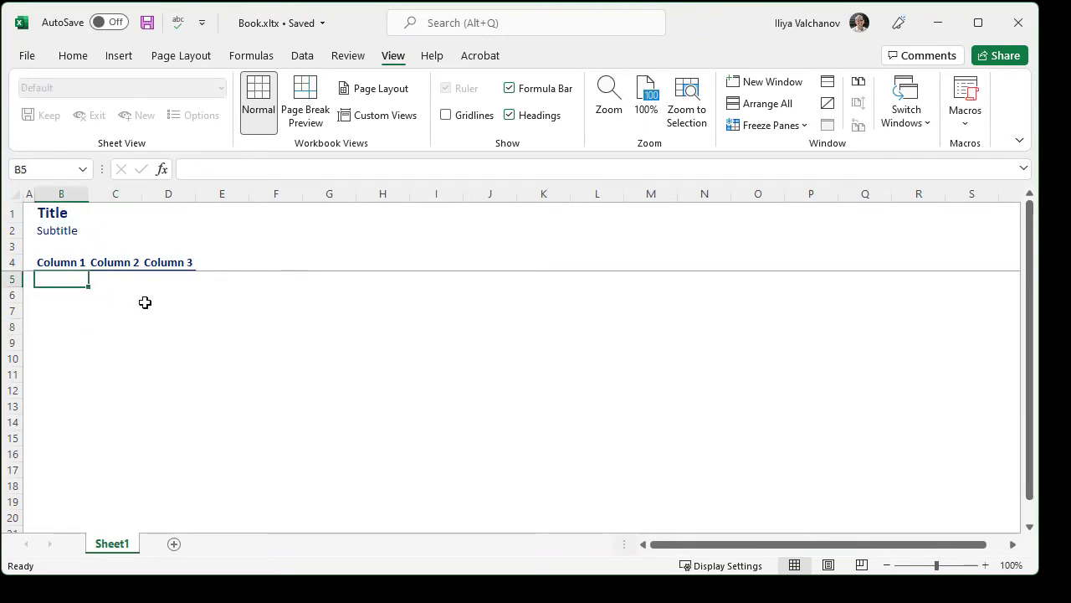
mouse_move(255, 325)
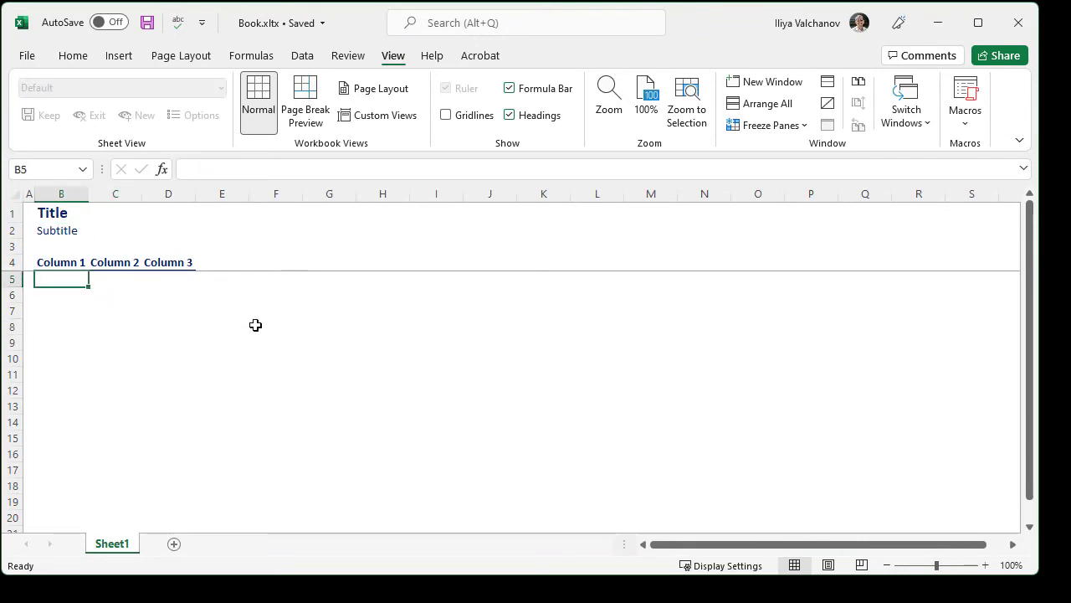
Step: Open a File Explorer window at This PC
key("ctrl+n")
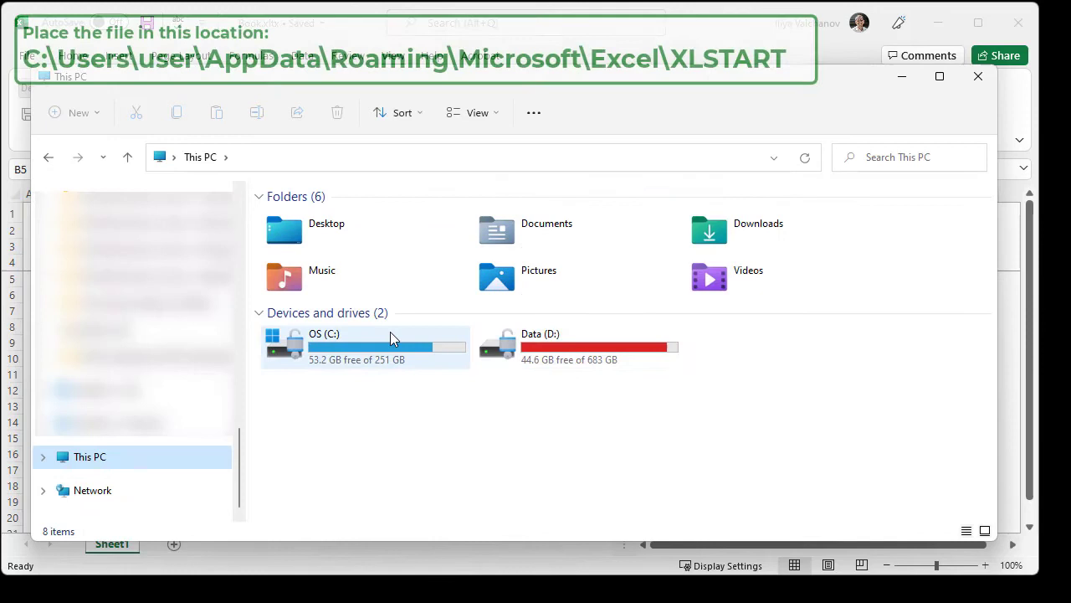
Step: Navigate C:\Users\<user>\AppData\Roaming\Microsoft\Excel\XLSTART in File Explorer
double_click(323, 333)
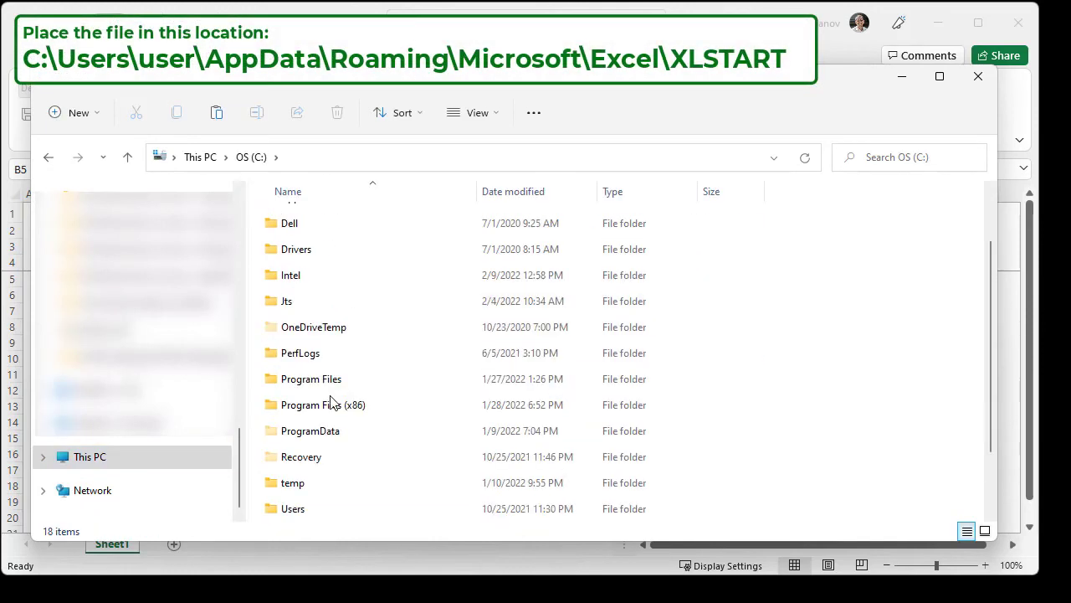
double_click(292, 509)
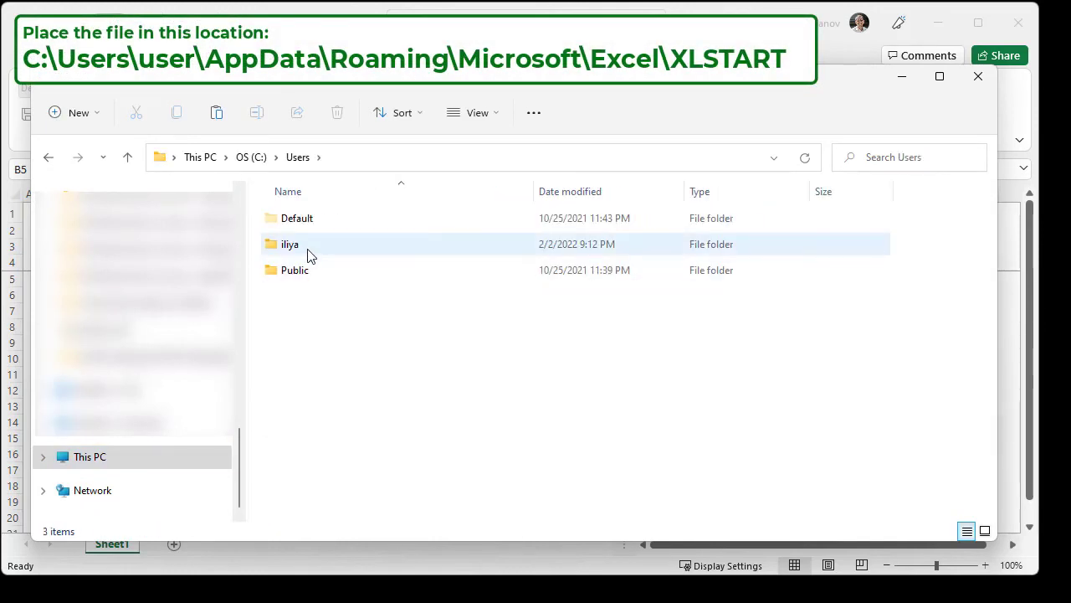
double_click(290, 244)
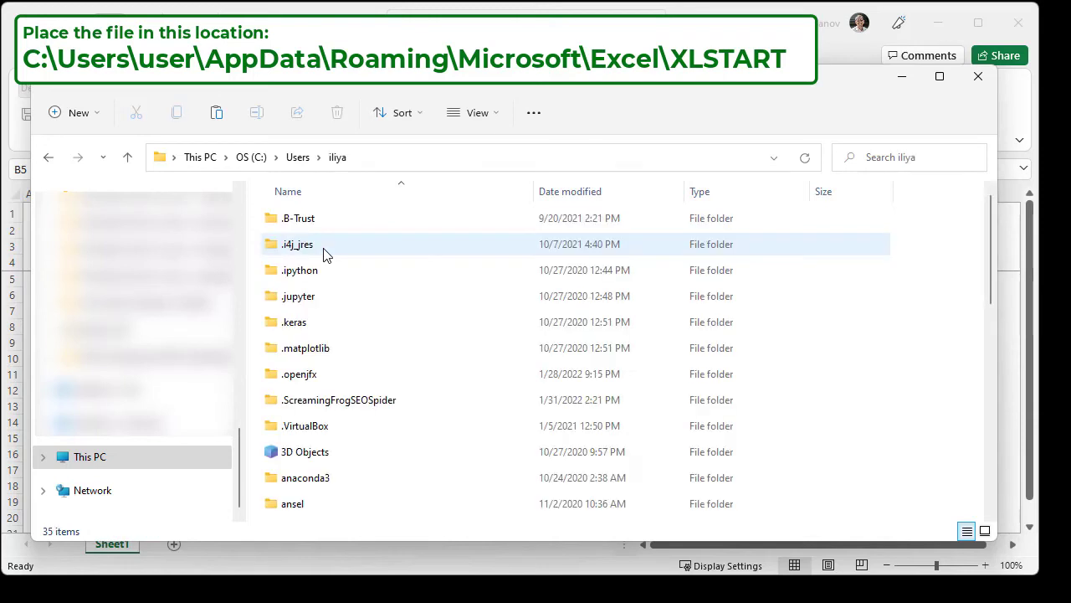
scroll("down", 3)
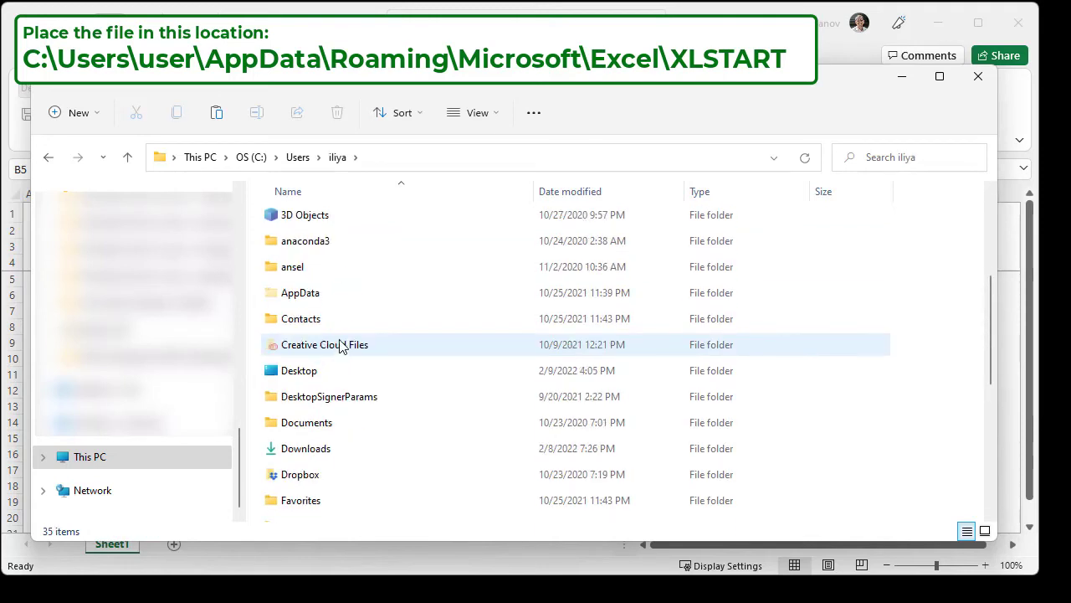
left_click(301, 291)
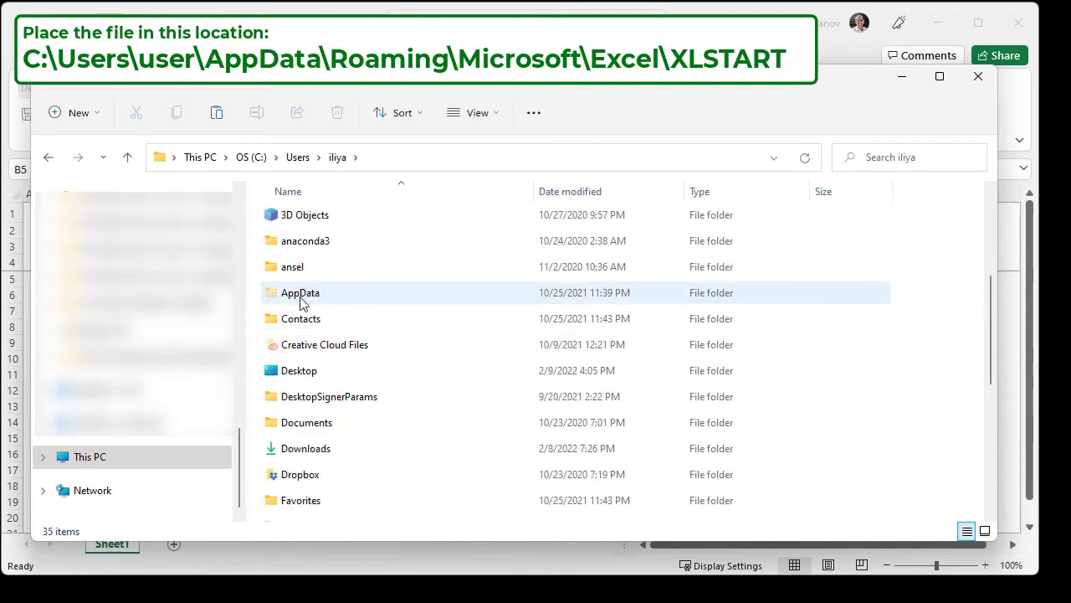
double_click(299, 291)
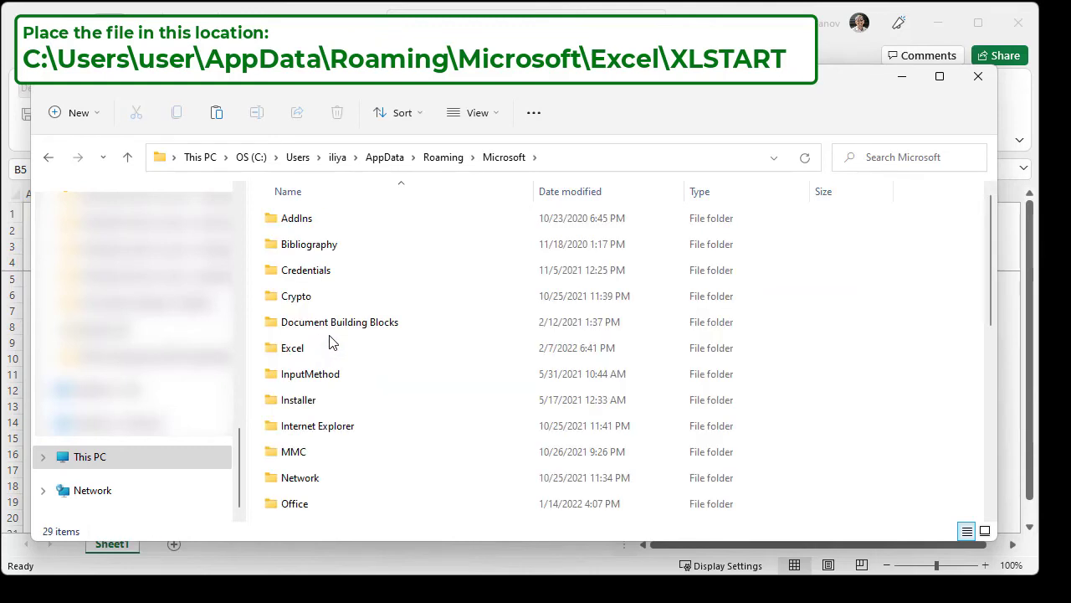
double_click(291, 346)
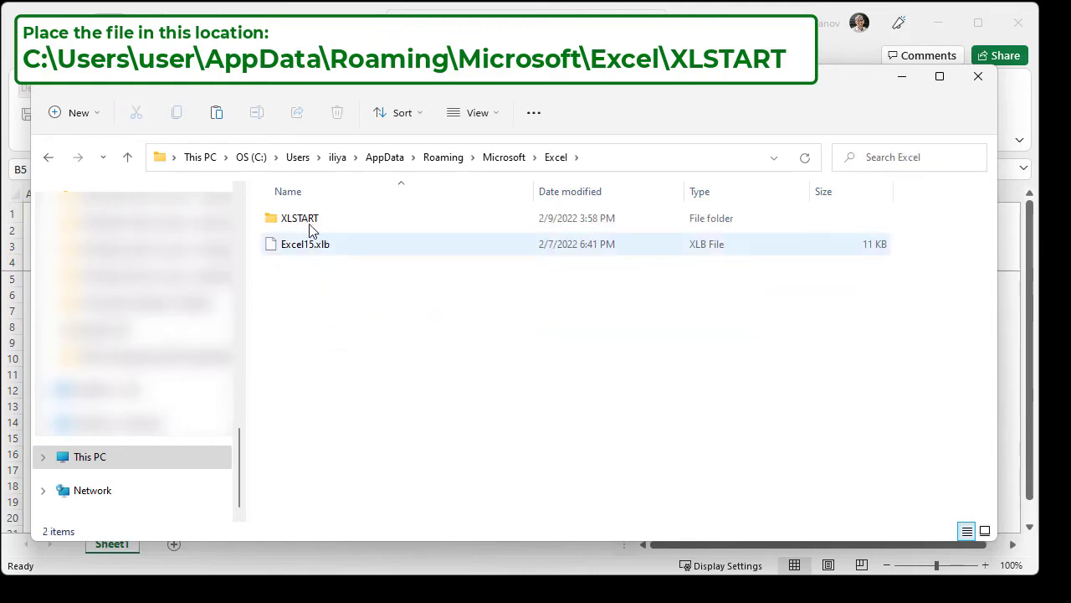
double_click(300, 217)
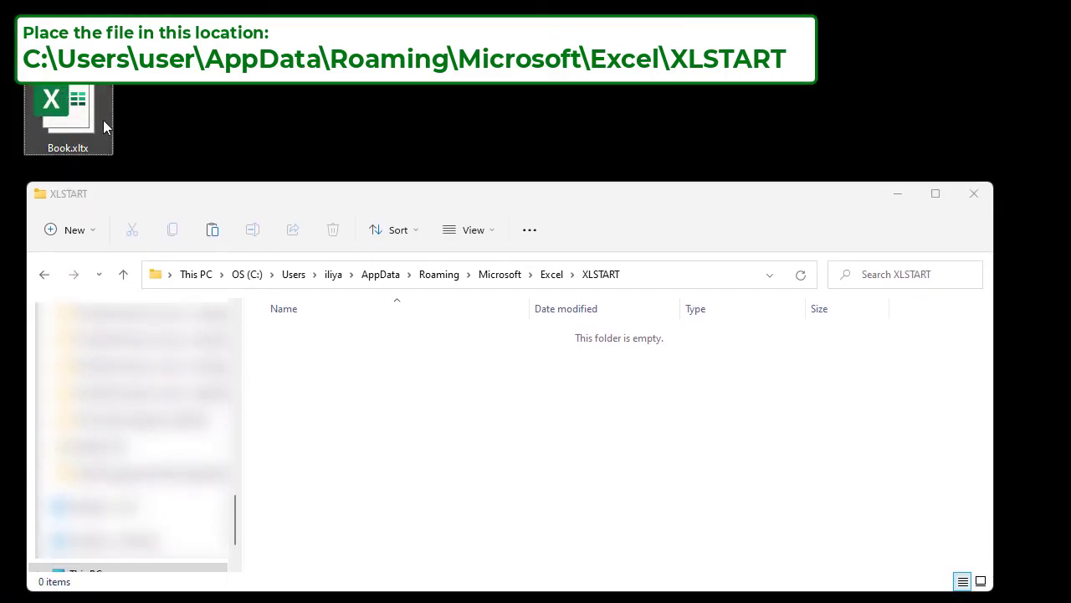
Step: Copy Book.xltx from the desktop and paste it into the XLSTART folder
key("Ctrl+C")
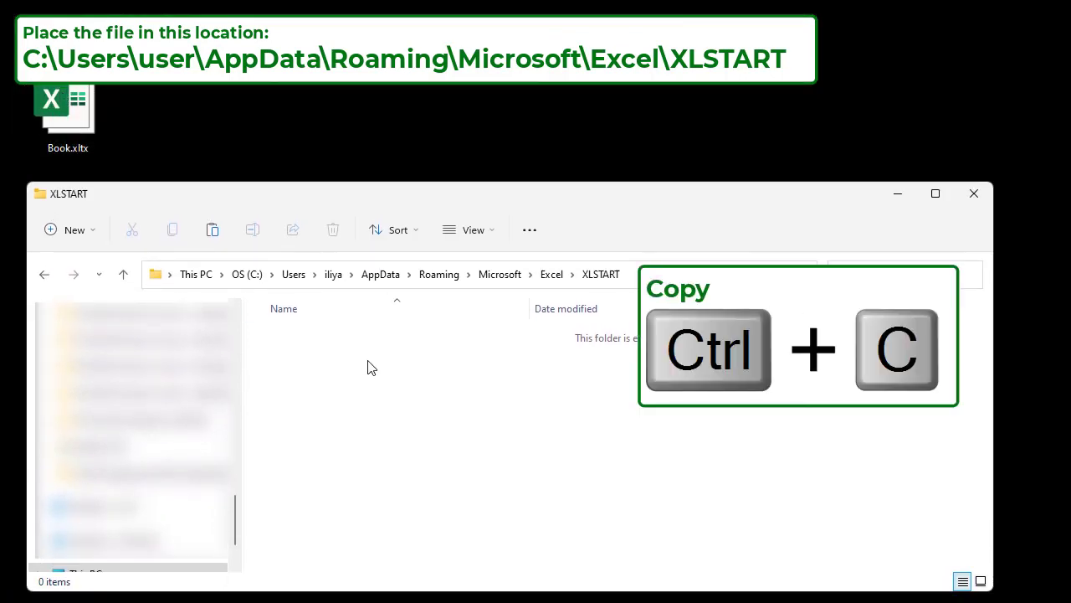
key("Ctrl+V")
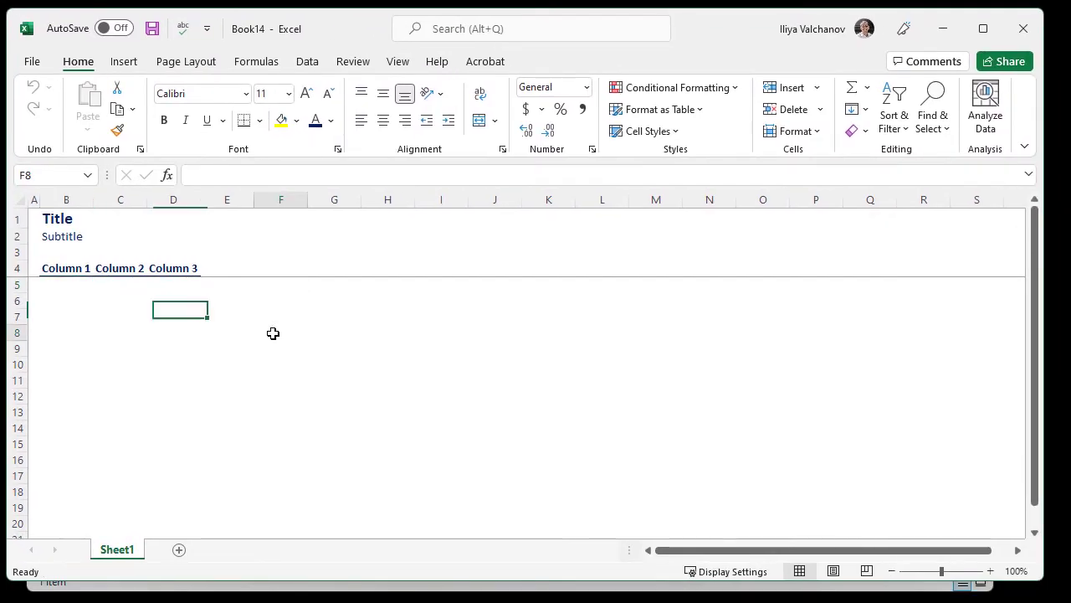
Step: Switch to the Podcast Expense.xlsx workbook and select the Life Math Podcast title cell
left_click(282, 331)
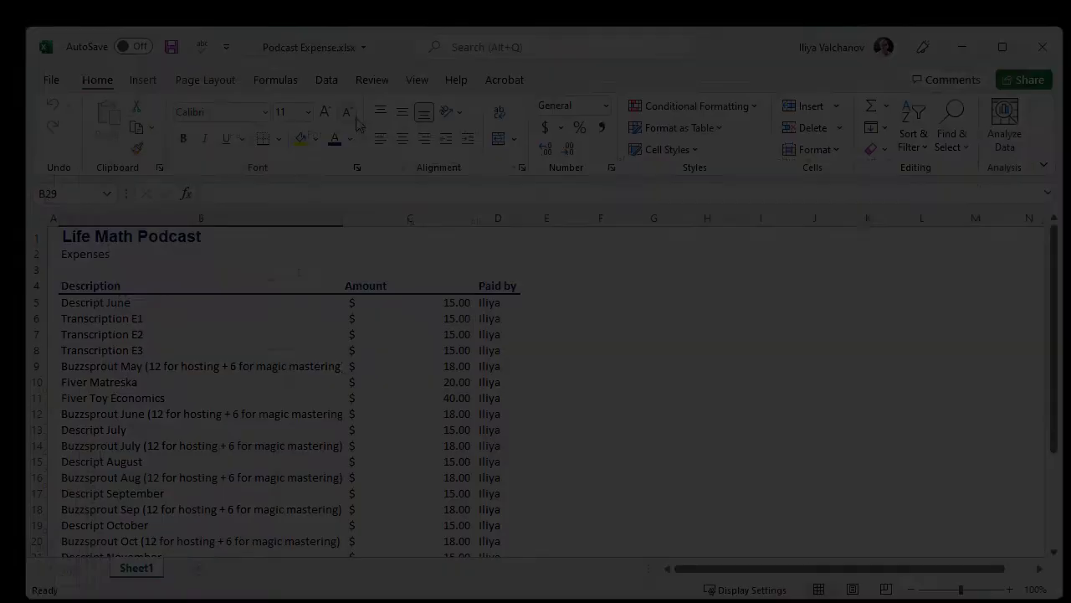
left_click(130, 236)
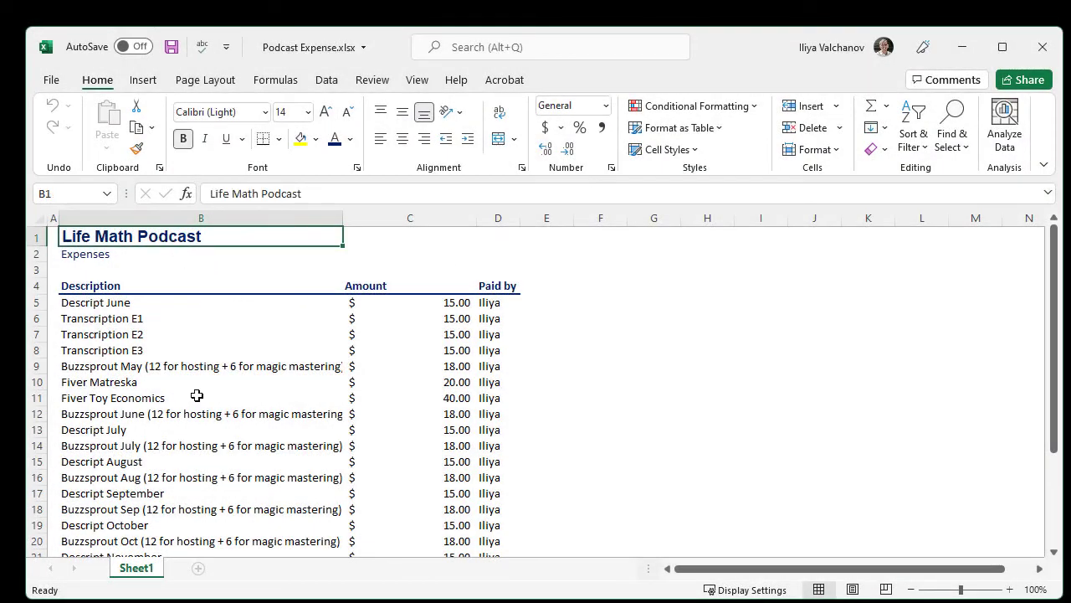